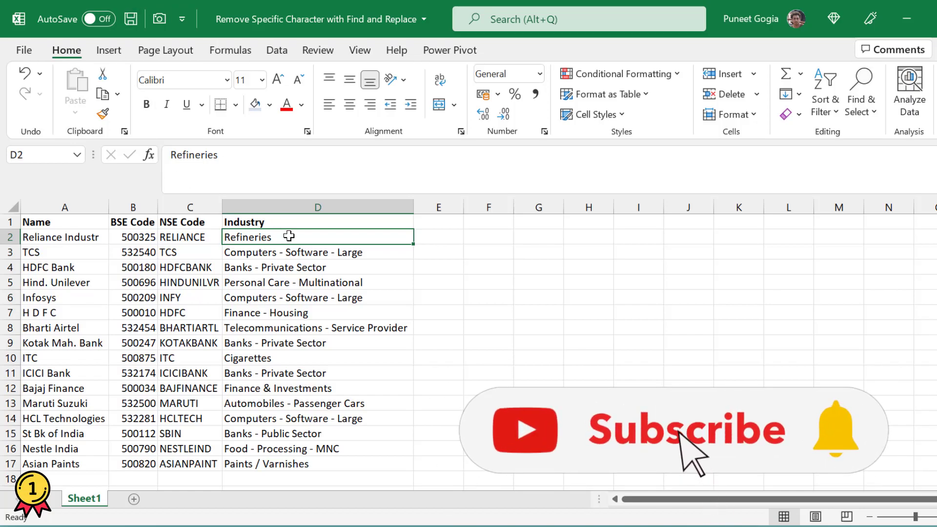
# Select the 16 Industry cells from D2 down to D17
pyautogui.click(318, 252)
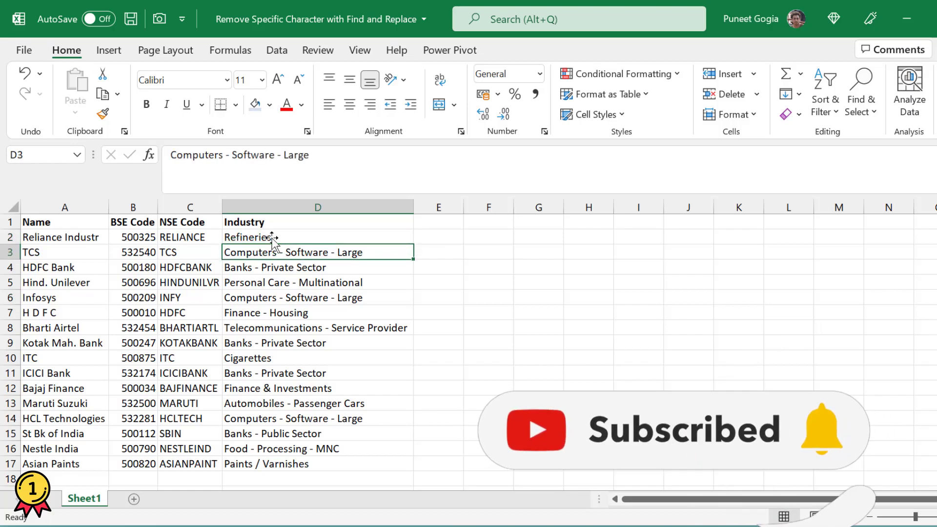
pyautogui.doubleClick(292, 252)
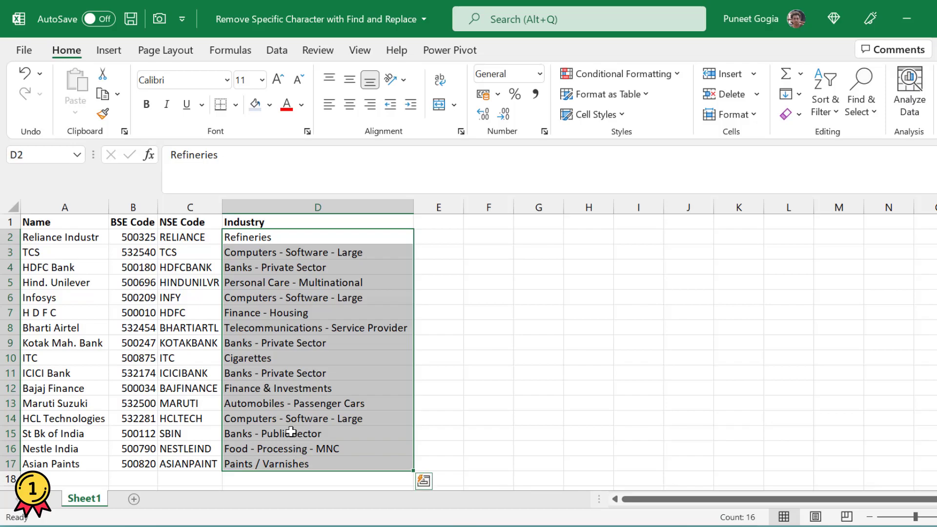
# Open Find and Replace via Home > Find & Select > Find after dismissing the Ctrl+F dialog
pyautogui.press('ctrl+f')
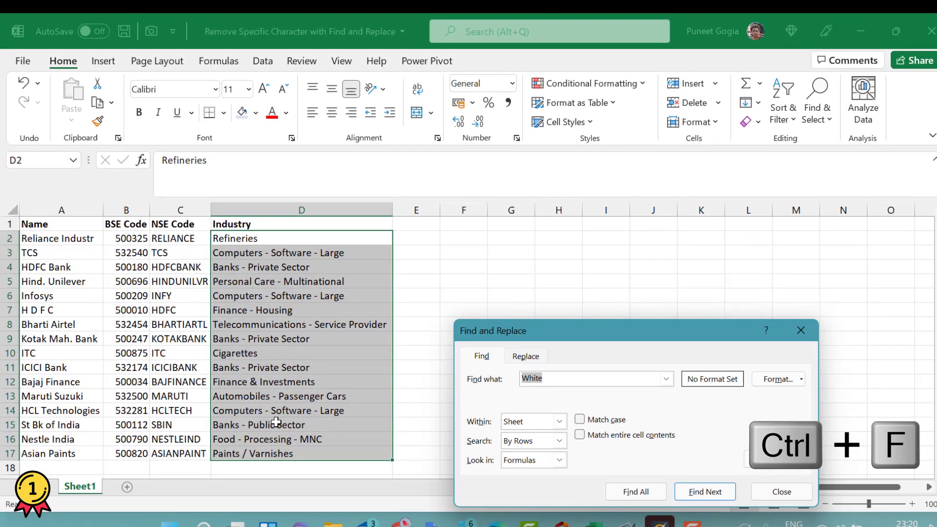
pyautogui.click(781, 491)
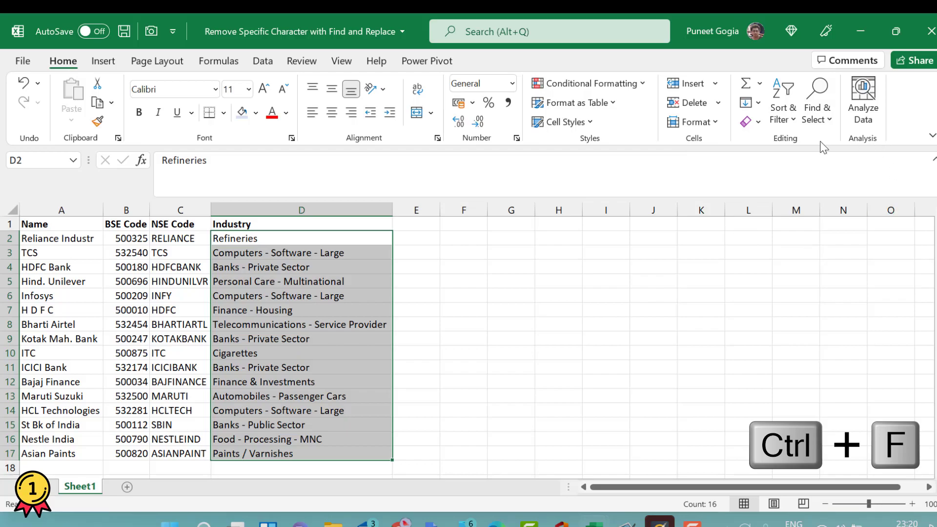
pyautogui.click(817, 101)
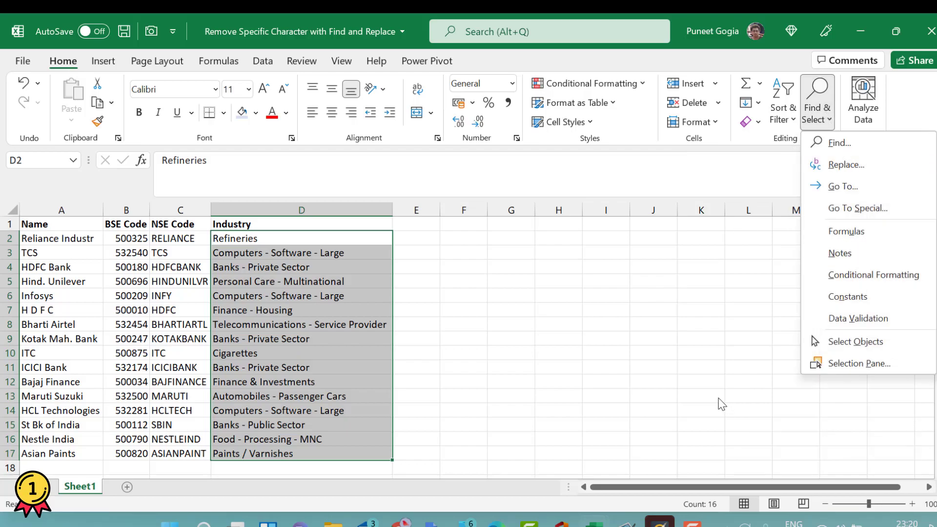
pyautogui.moveTo(841, 142)
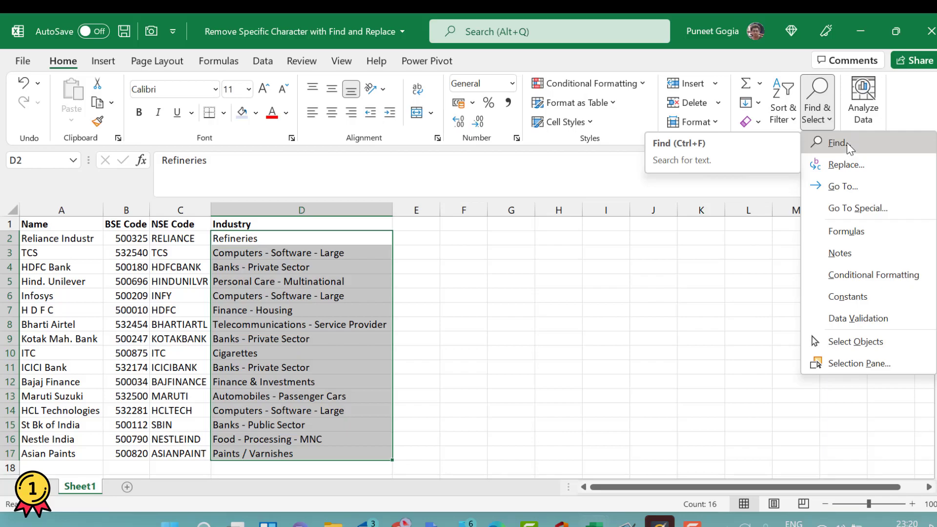
pyautogui.click(844, 143)
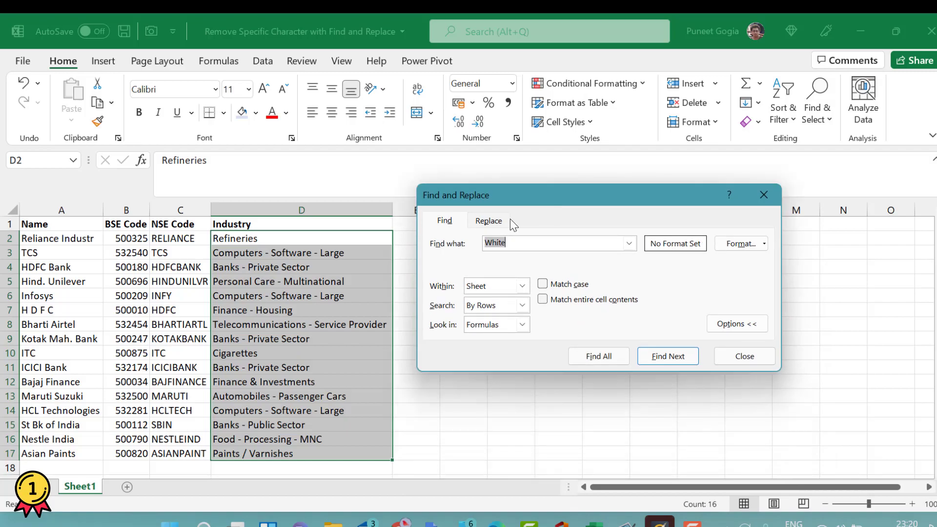
# Replace all hyphens in D2:D17 with nothing using Replace All
pyautogui.click(488, 220)
pyautogui.write('-')
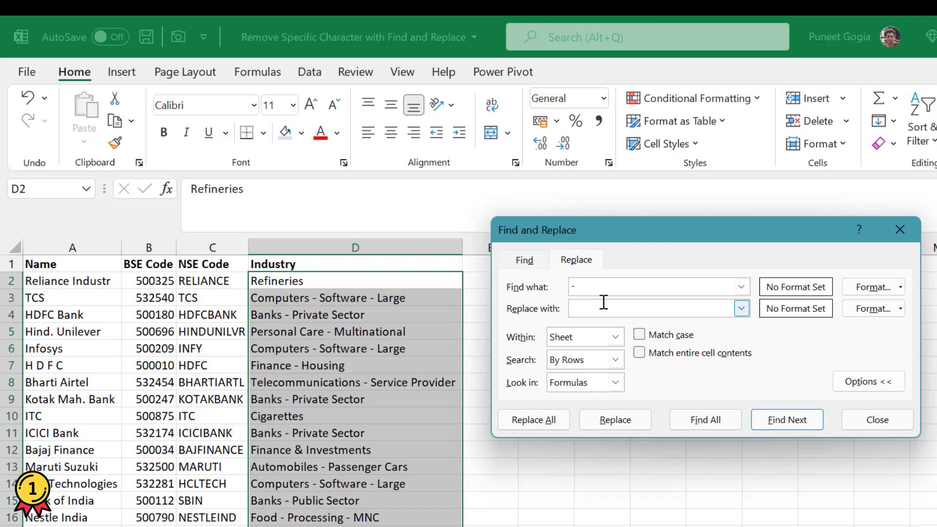
pyautogui.click(652, 308)
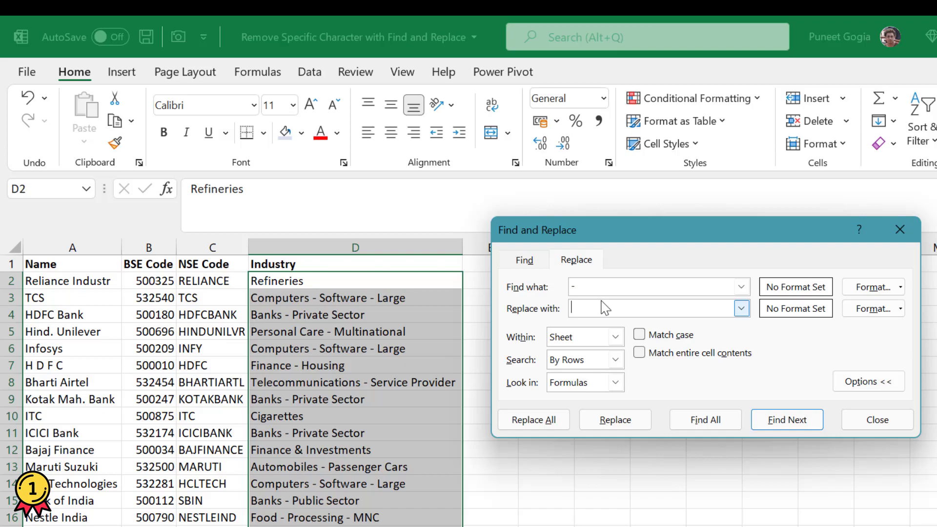
pyautogui.moveTo(602, 304)
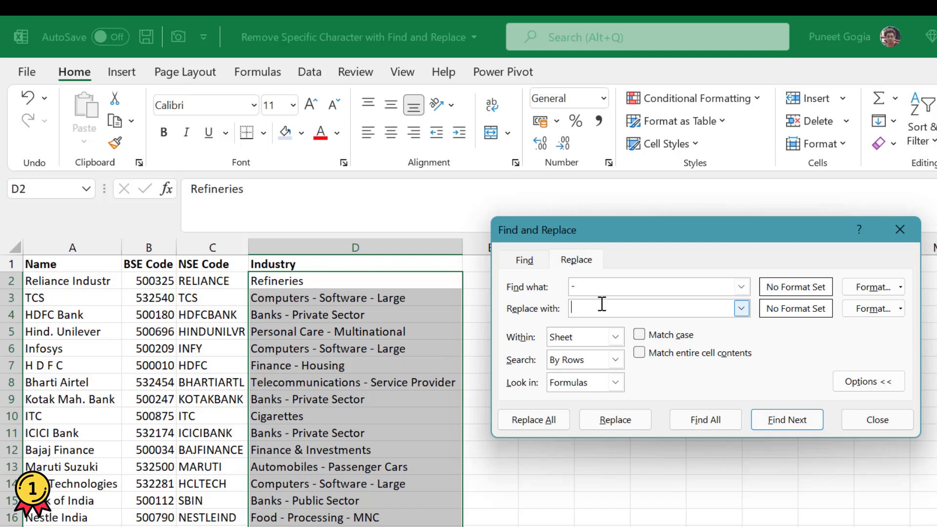
pyautogui.moveTo(549, 379)
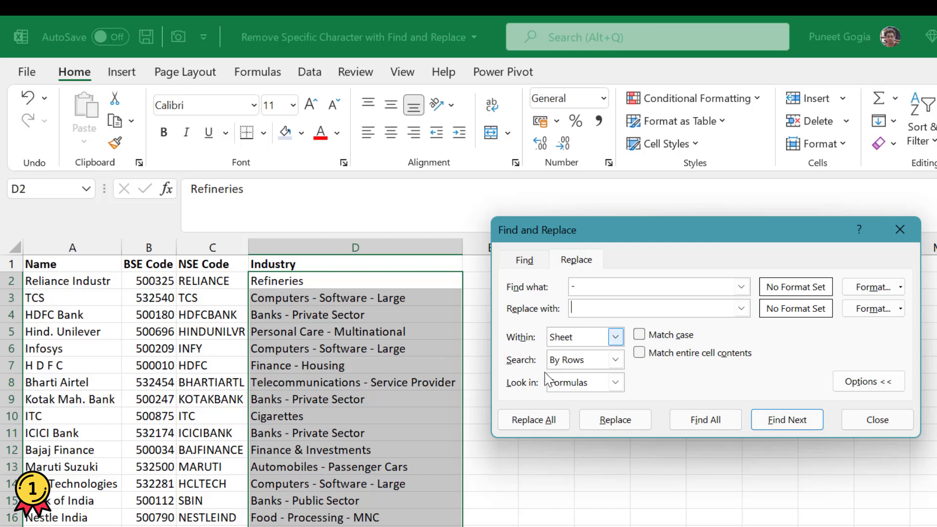
pyautogui.moveTo(533, 419)
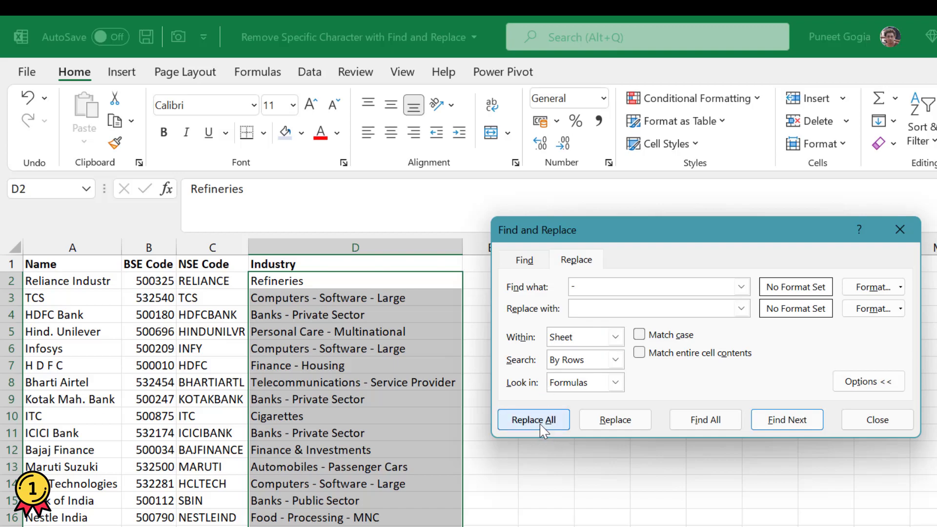
pyautogui.click(533, 420)
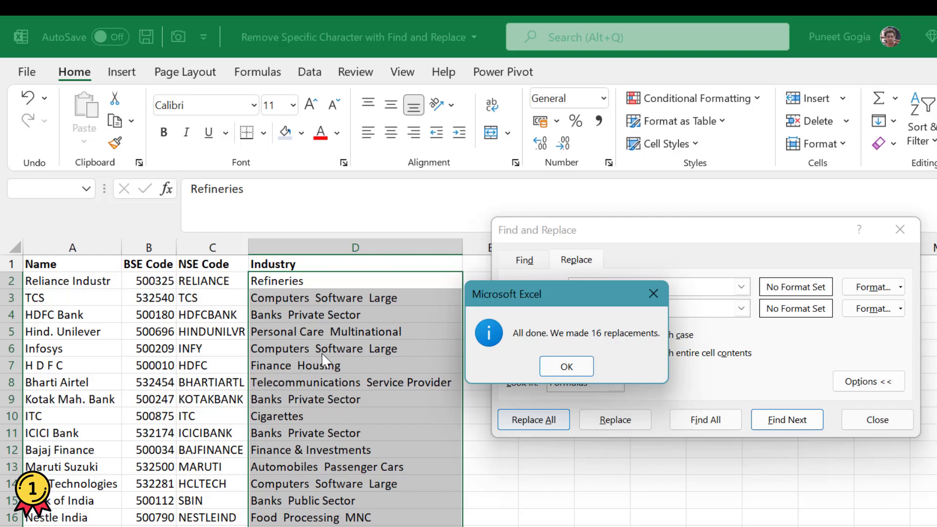
# Dismiss the 16-replacements message and close the Find and Replace dialog
pyautogui.click(565, 367)
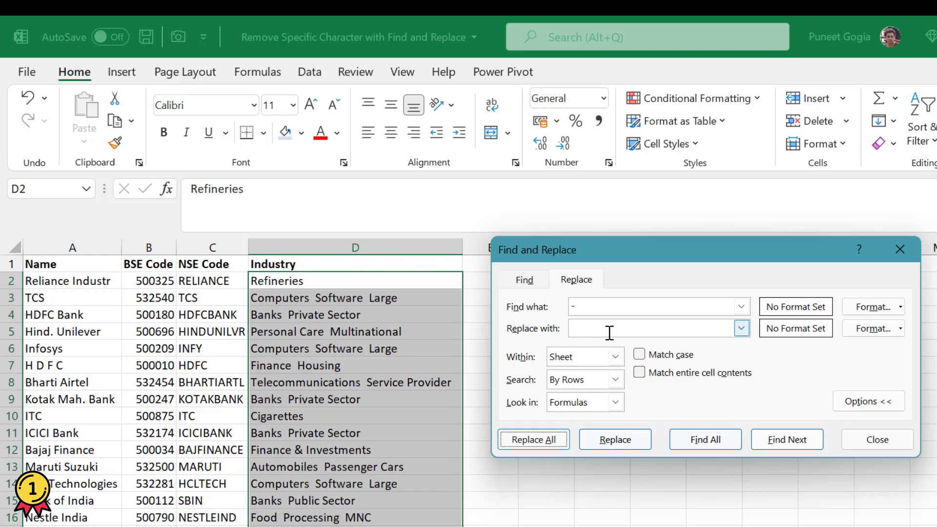
pyautogui.click(877, 439)
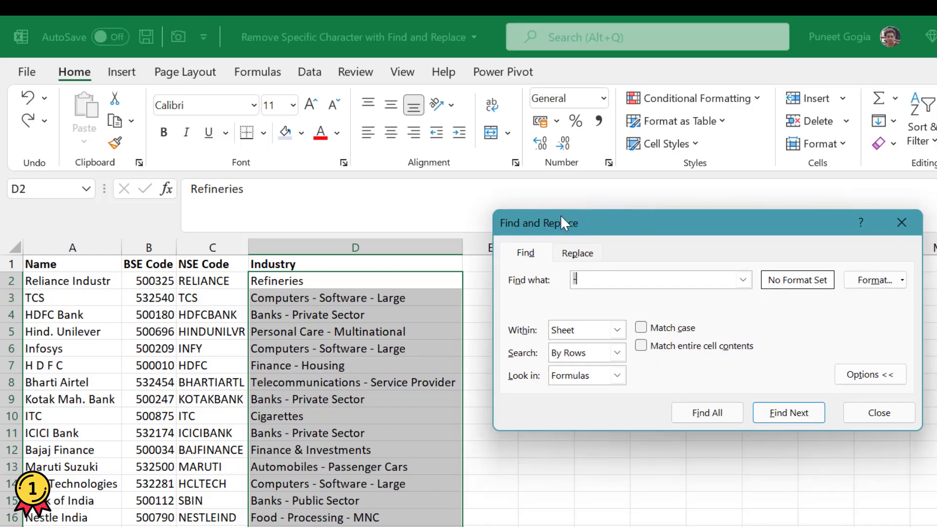
# Replace all hyphens with '/' via Replace All, confirm 16 replacements, and close
pyautogui.click(577, 253)
pyautogui.write('/')
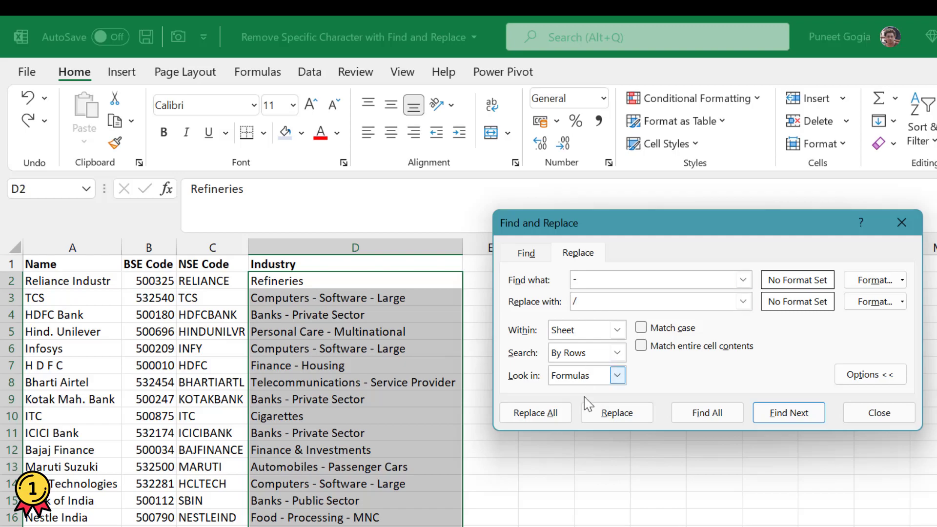
pyautogui.click(535, 413)
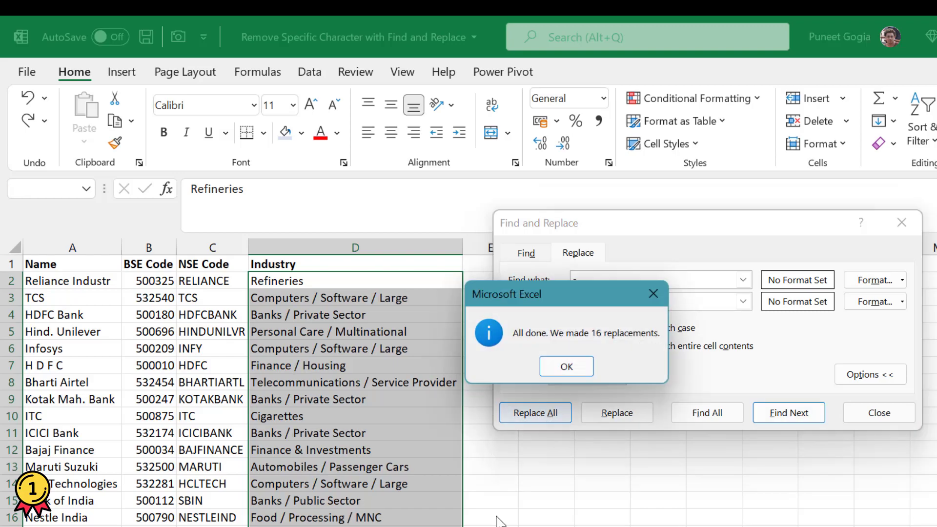
pyautogui.click(565, 367)
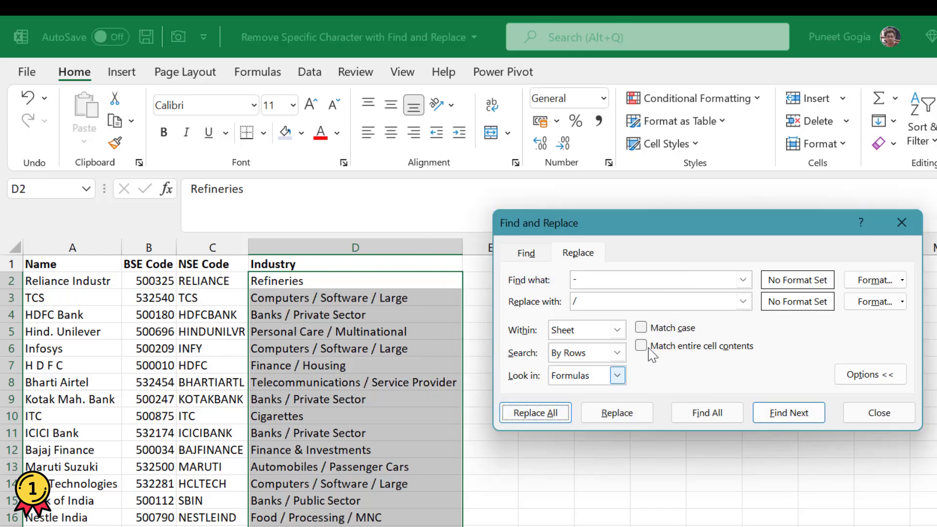
pyautogui.click(878, 412)
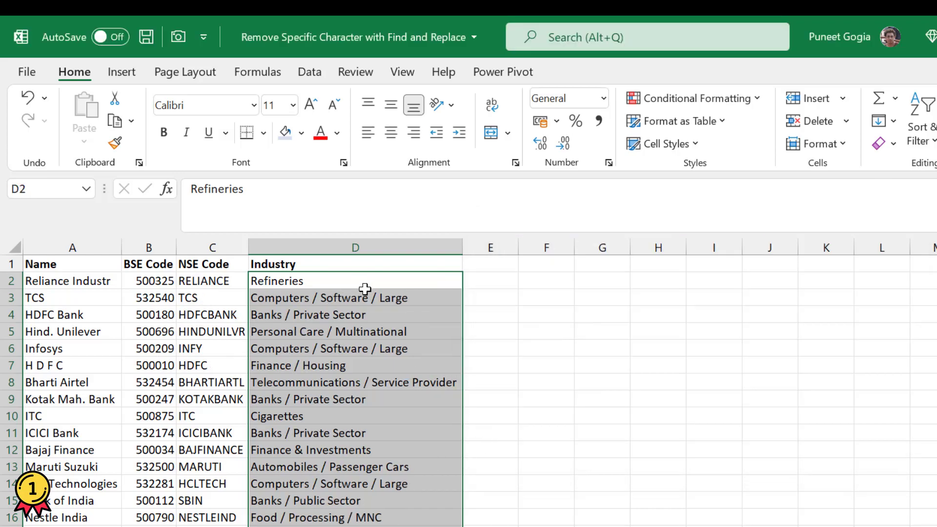
pyautogui.moveTo(367, 392)
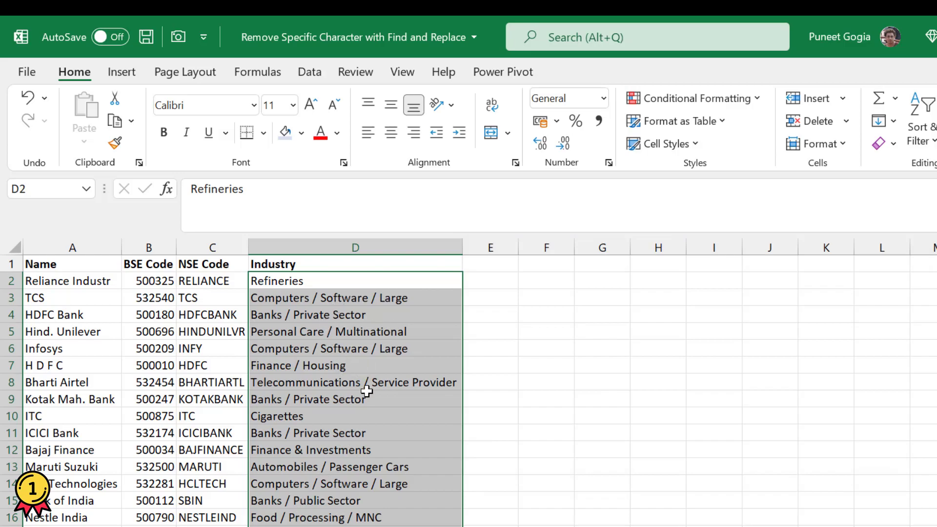